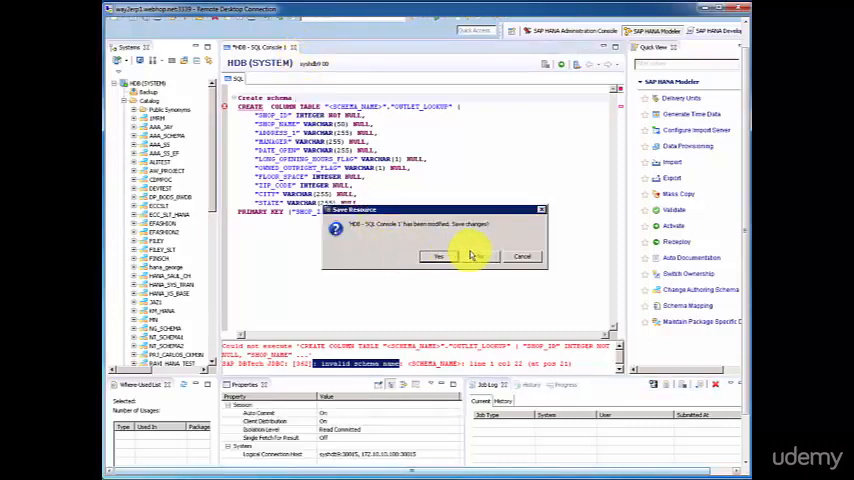
# - Dismiss the Save Resource prompt for SQL Console 1 and collapse the Catalog nodes
pyautogui.click(436, 256)
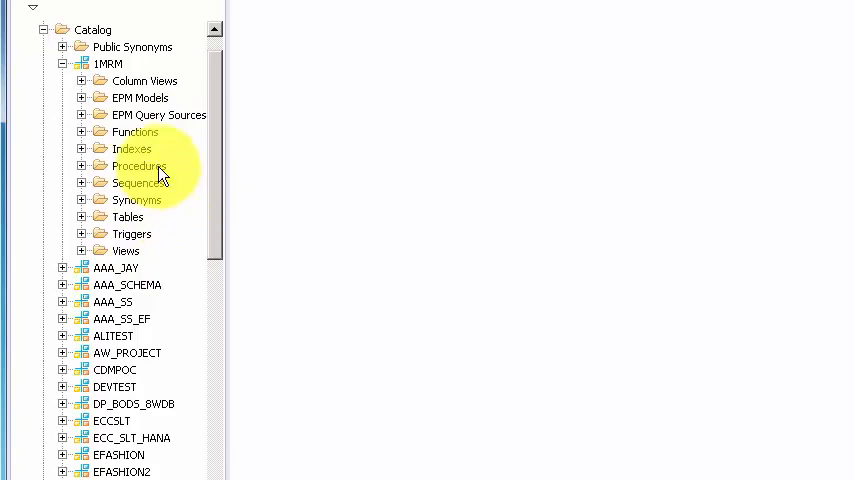
pyautogui.click(62, 64)
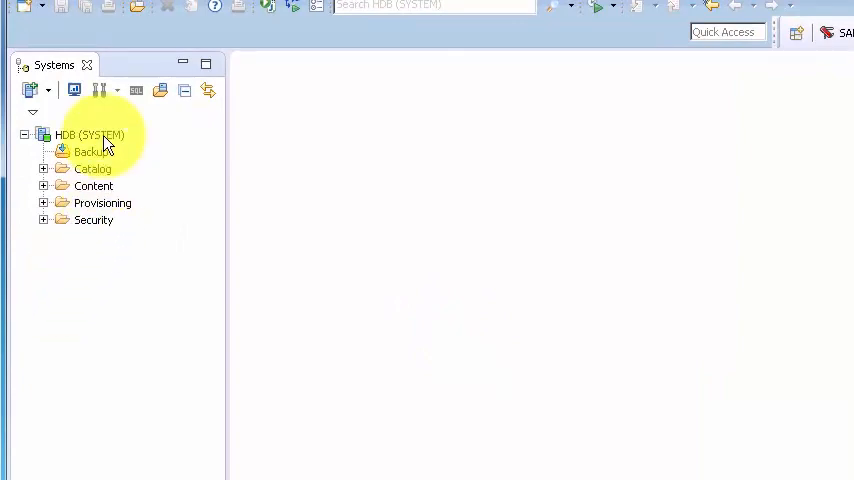
# - Start a new empty SQL console on the HDB (SYSTEM) connection
pyautogui.rightClick(88, 134)
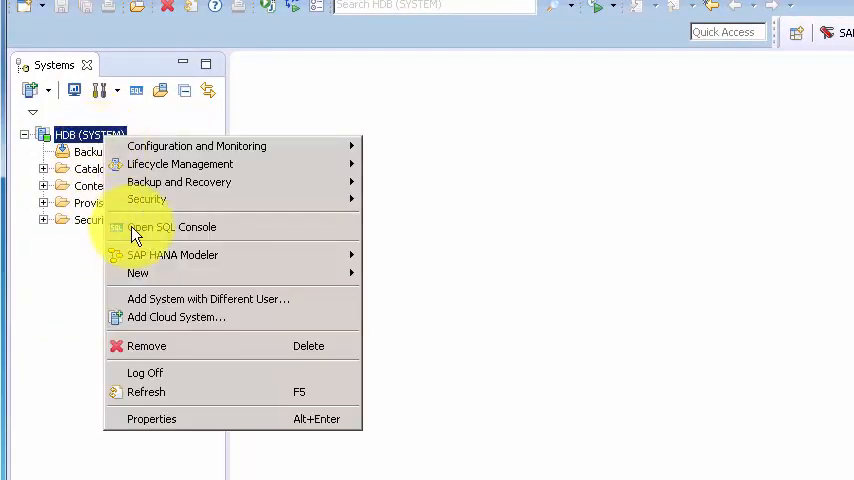
pyautogui.moveTo(170, 228)
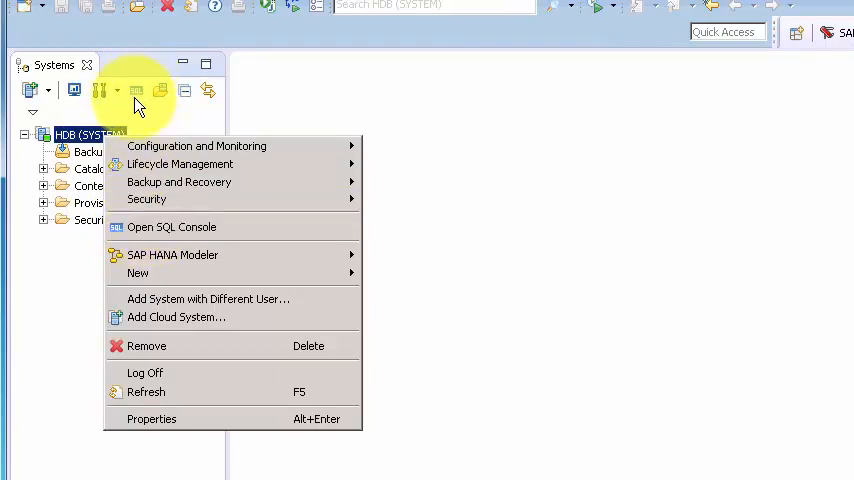
pyautogui.click(172, 228)
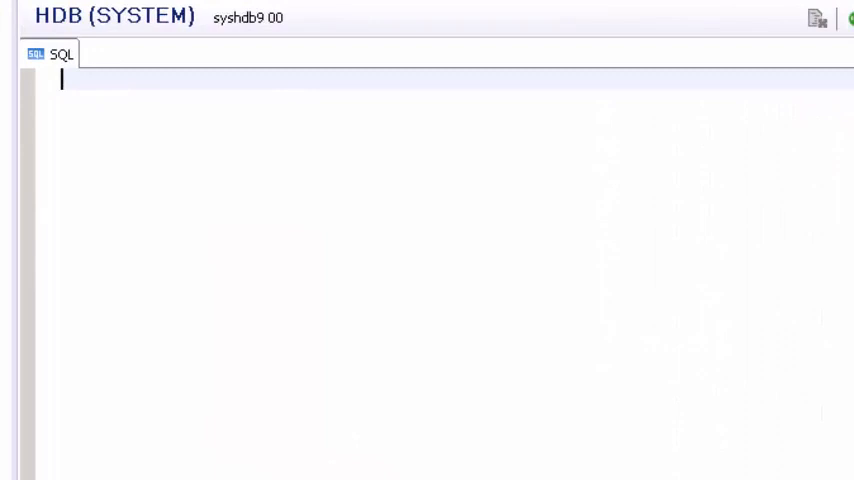
# - Write create schema "TRAINING" in the console and execute it
pyautogui.write('create')
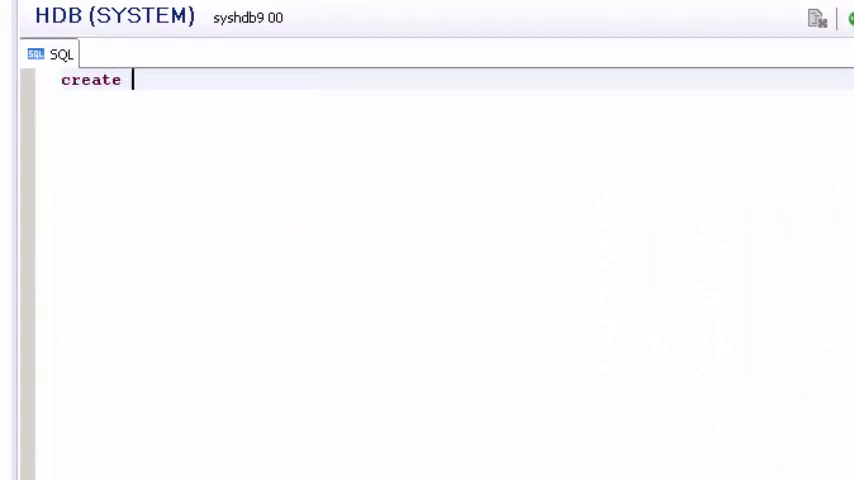
pyautogui.write('schema')
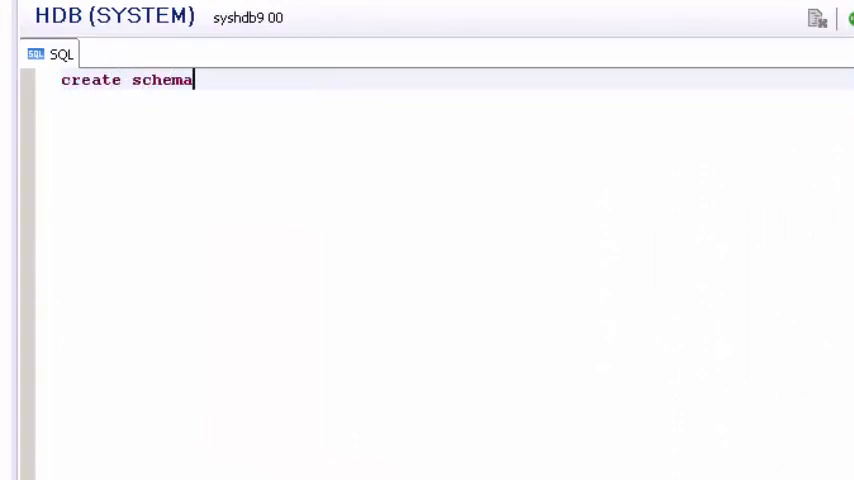
pyautogui.write('""')
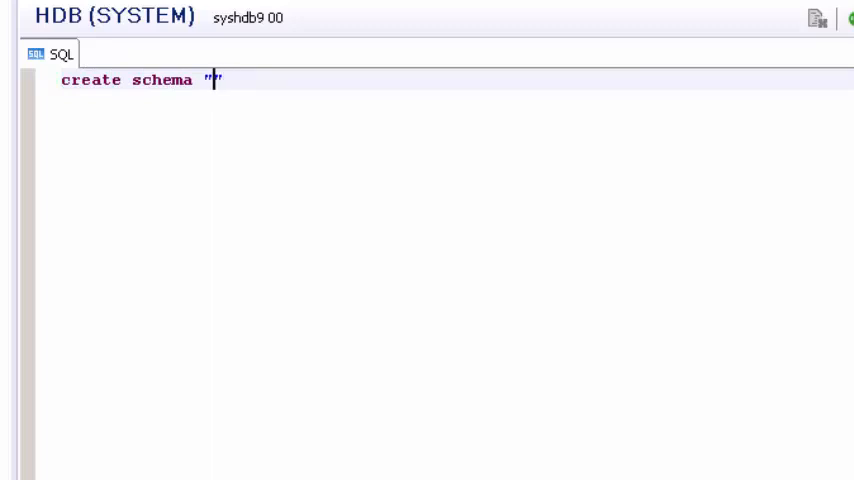
pyautogui.write('TRain')
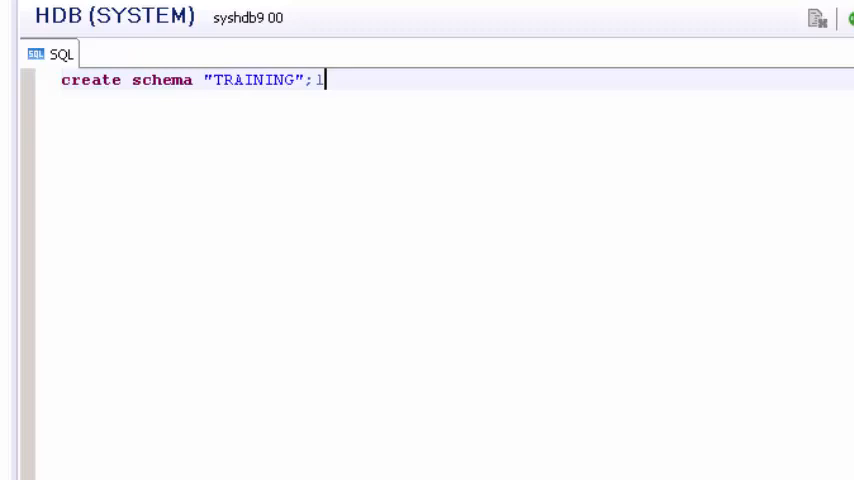
pyautogui.press('BackSpace')
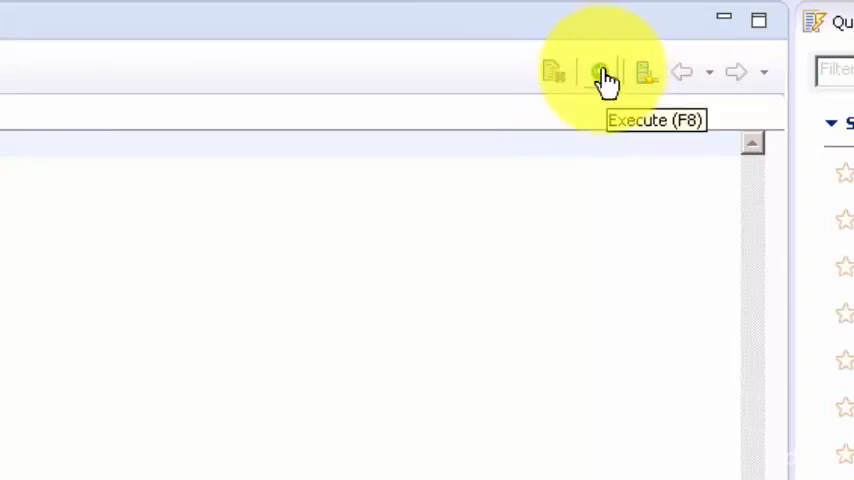
pyautogui.click(602, 76)
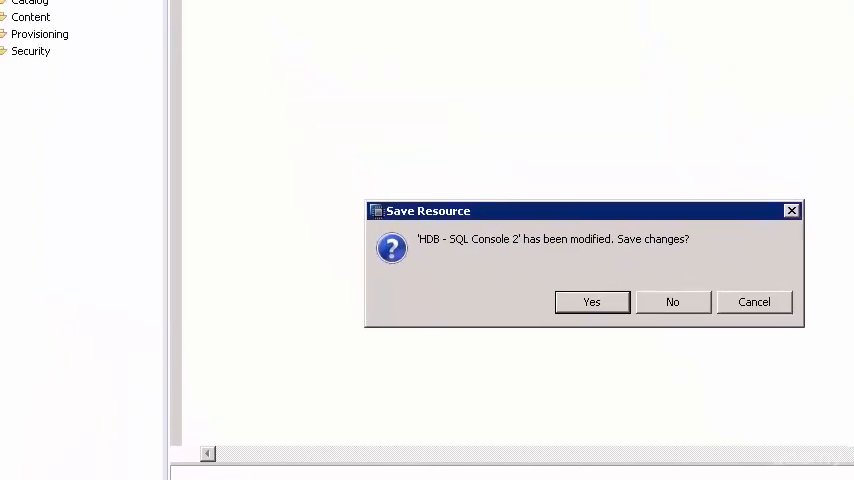
# - Answer the console's save prompt and expand the Catalog to list all schemas
pyautogui.click(672, 302)
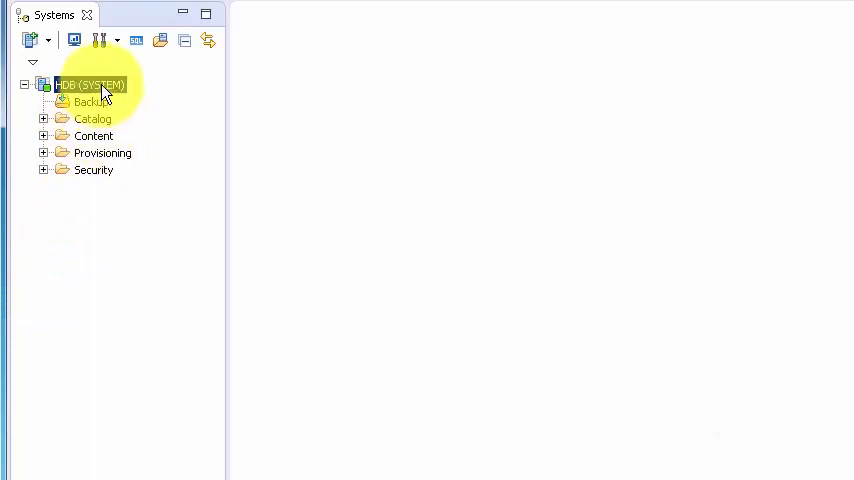
pyautogui.rightClick(90, 84)
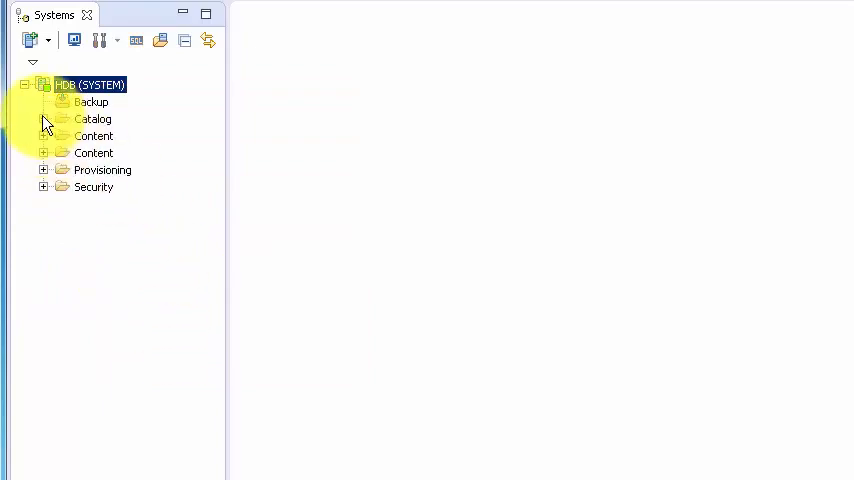
pyautogui.click(44, 118)
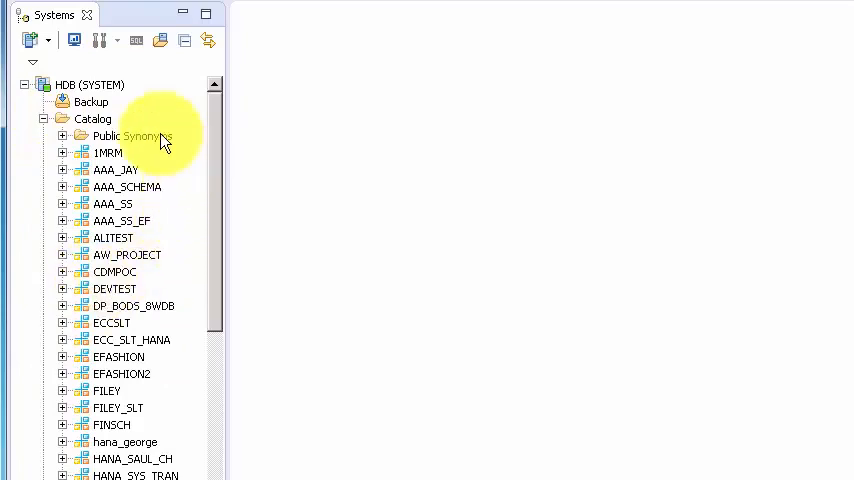
# - Locate the TRAINING schema and expand it to show its empty object folders
pyautogui.scroll(-3)
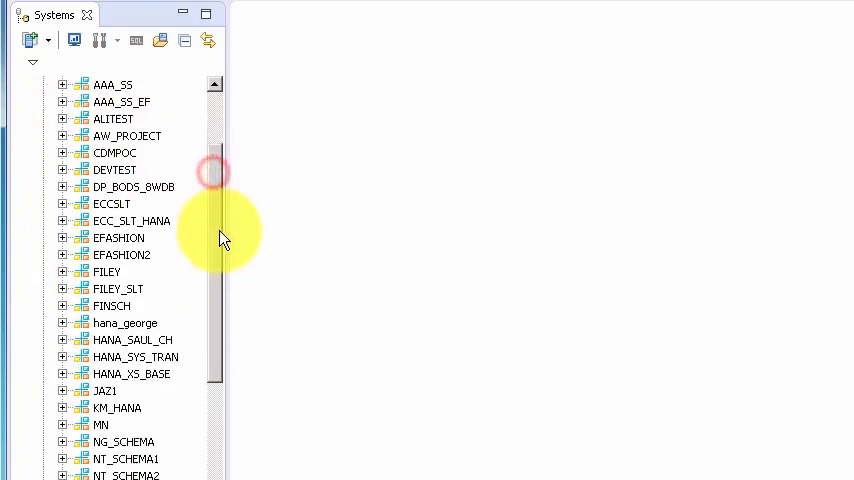
pyautogui.scroll(-3)
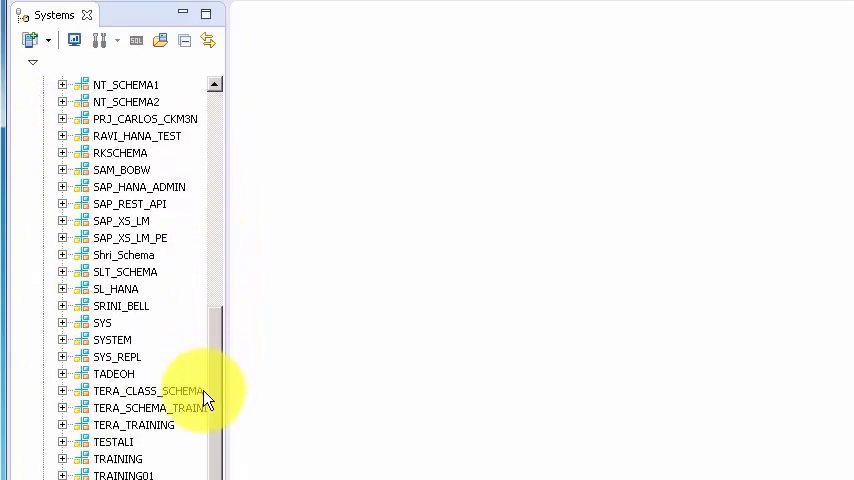
pyautogui.scroll(-3)
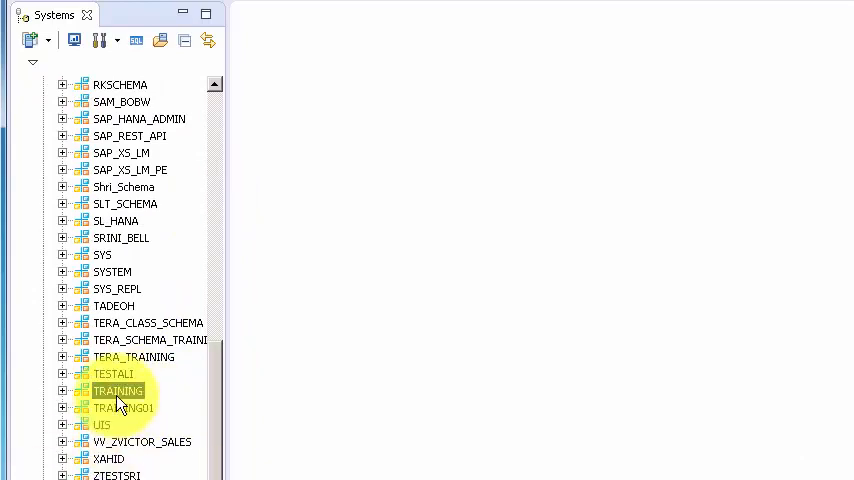
pyautogui.click(62, 390)
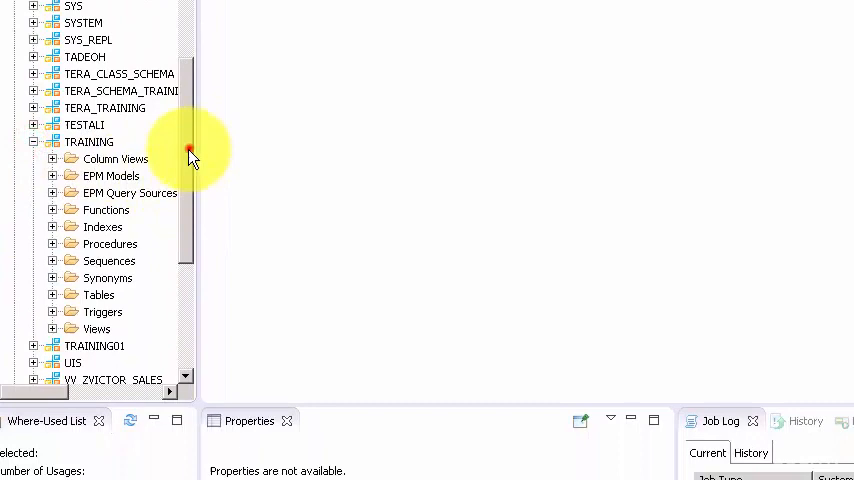
pyautogui.scroll(-3)
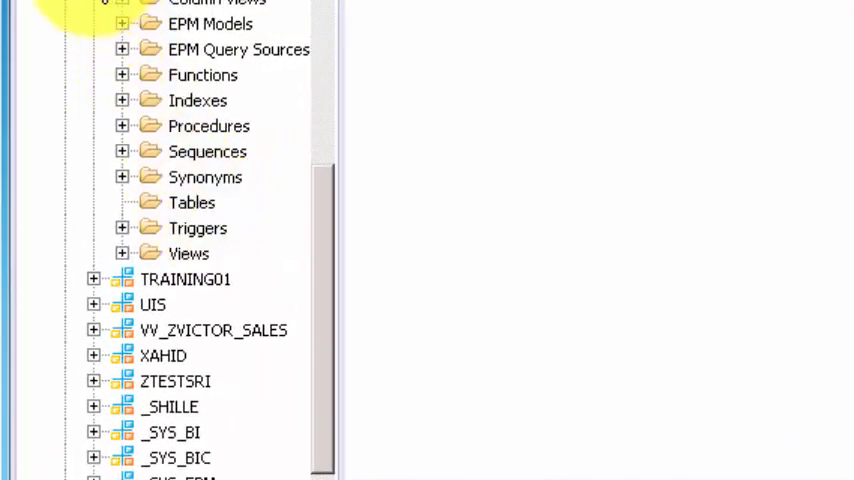
# - Begin a New Table definition from the TRAINING schema's Tables folder
pyautogui.click(192, 202)
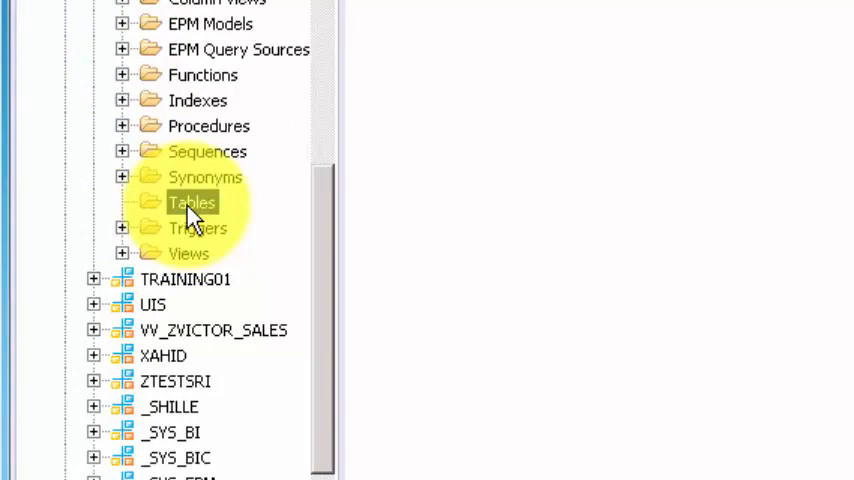
pyautogui.rightClick(192, 202)
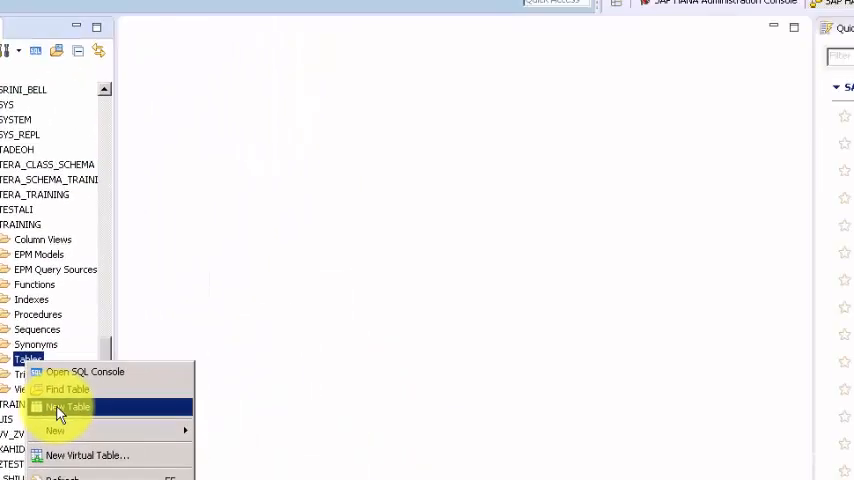
pyautogui.click(68, 408)
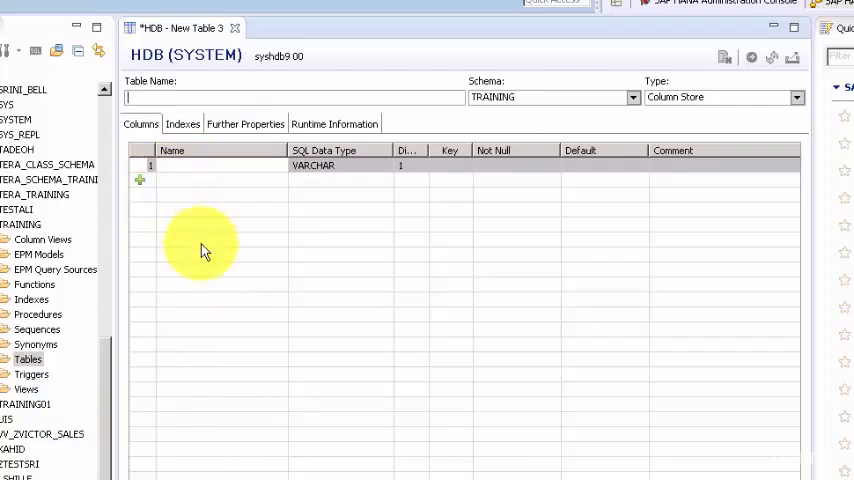
pyautogui.moveTo(252, 264)
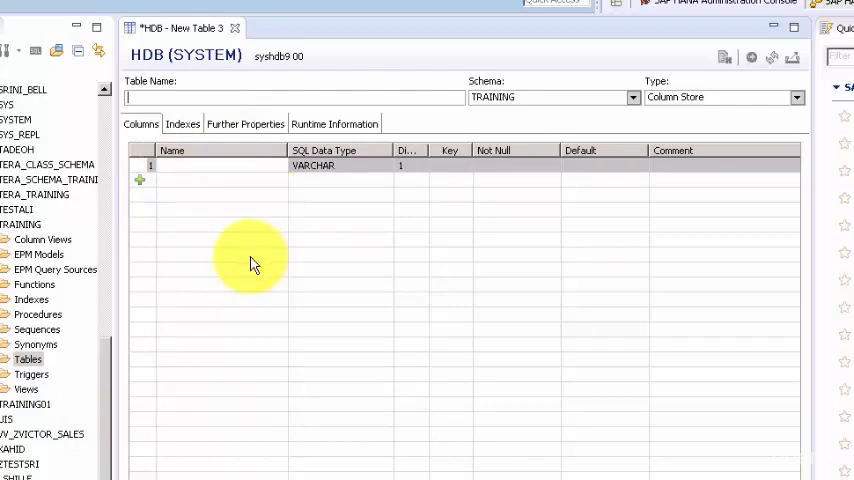
pyautogui.moveTo(176, 104)
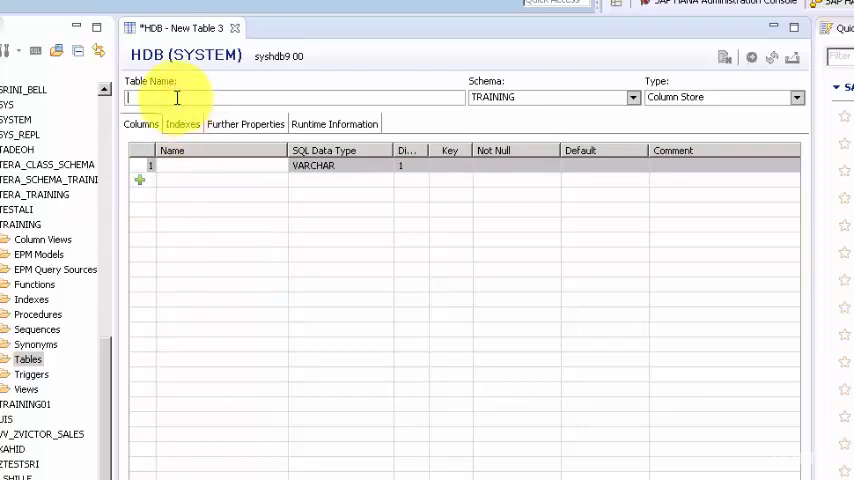
# - Name the table COUNTRY, keep schema TRAINING and Column Store type
pyautogui.write('COUTRY')
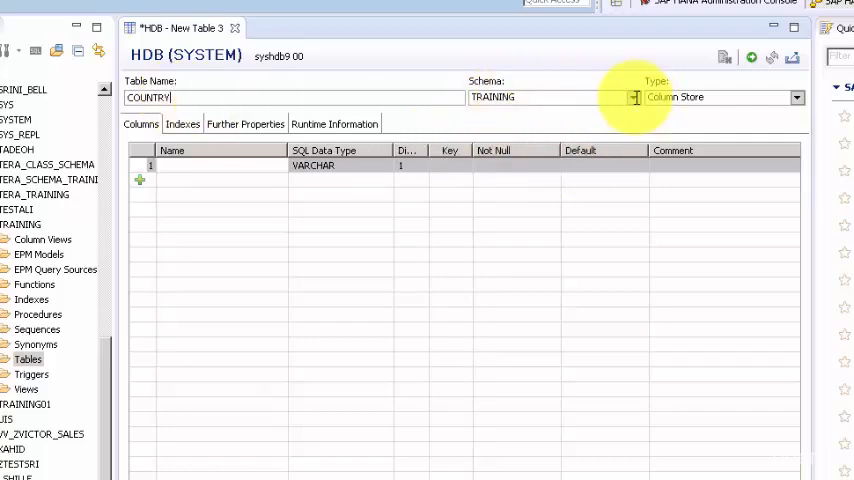
pyautogui.click(634, 96)
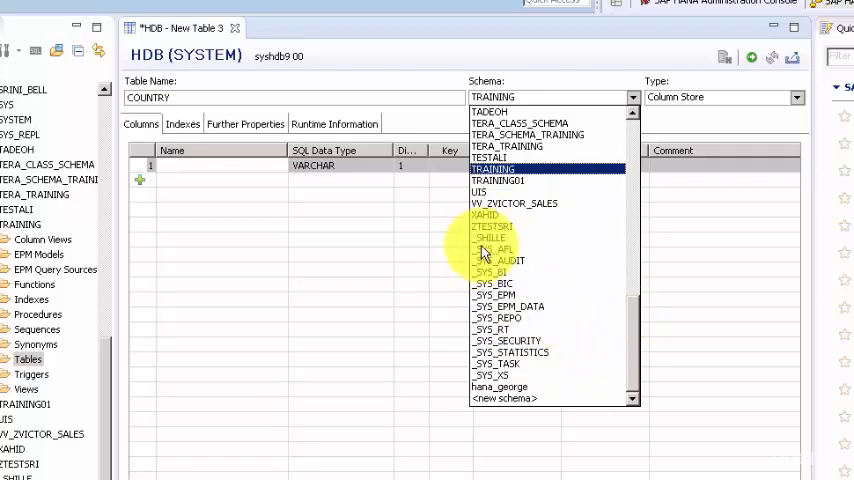
pyautogui.moveTo(500, 374)
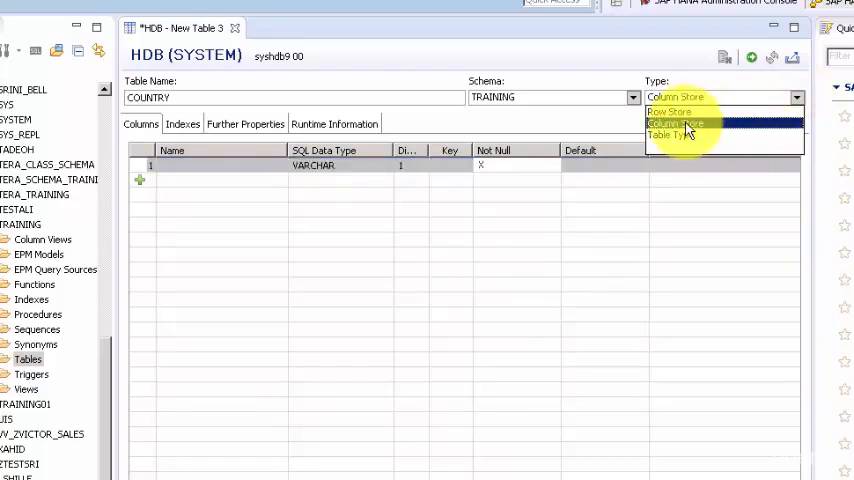
pyautogui.moveTo(670, 112)
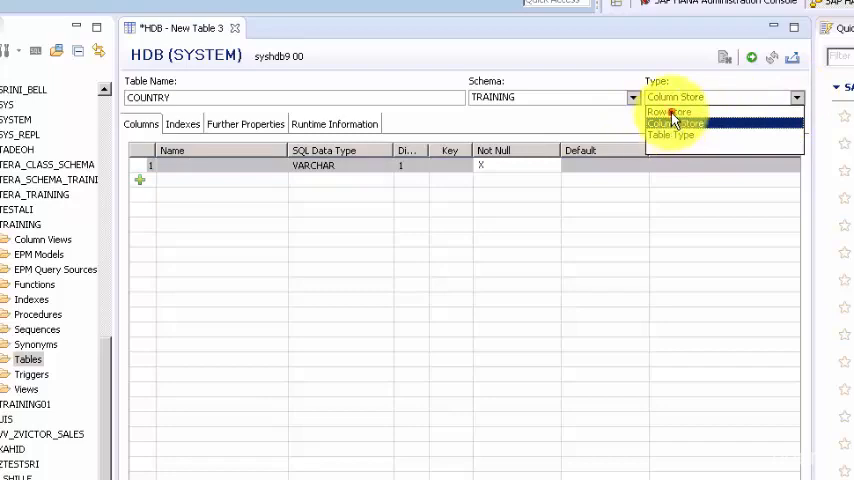
pyautogui.click(668, 112)
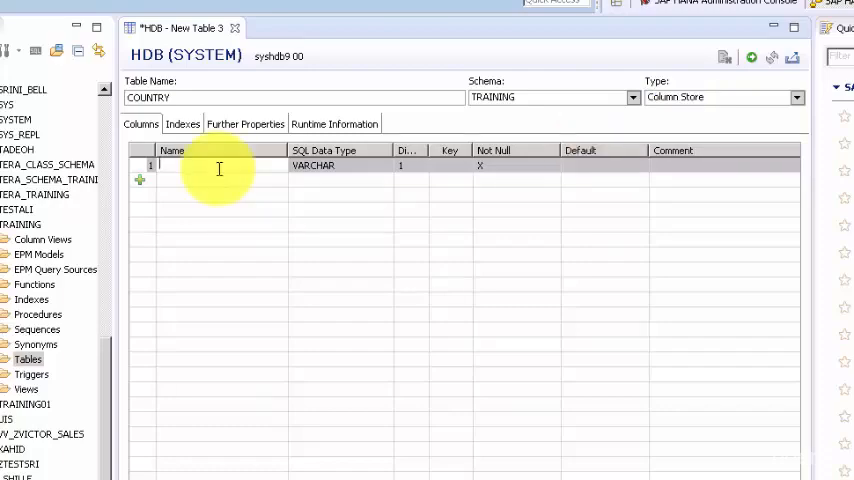
# - Define column COUNTRY as VARCHAR, not null, without the primary key flag
pyautogui.write('COUNTRY')
pyautogui.click(410, 164)
pyautogui.write('5')
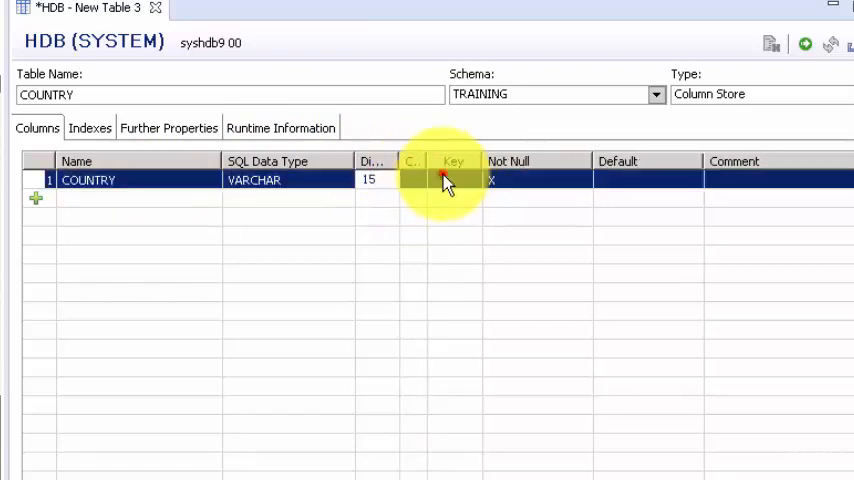
pyautogui.click(456, 180)
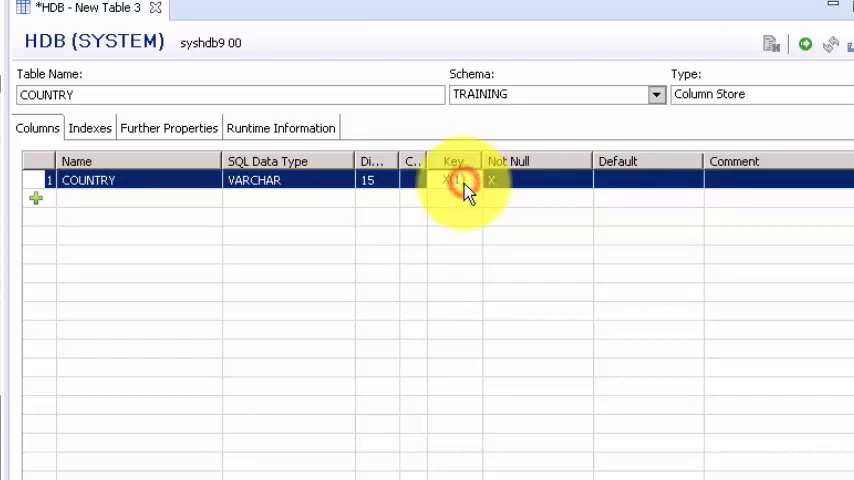
pyautogui.click(454, 180)
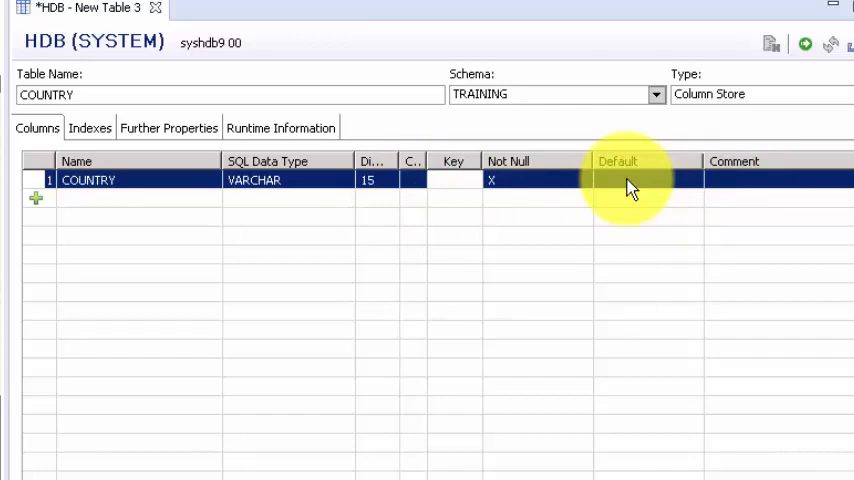
pyautogui.moveTo(368, 196)
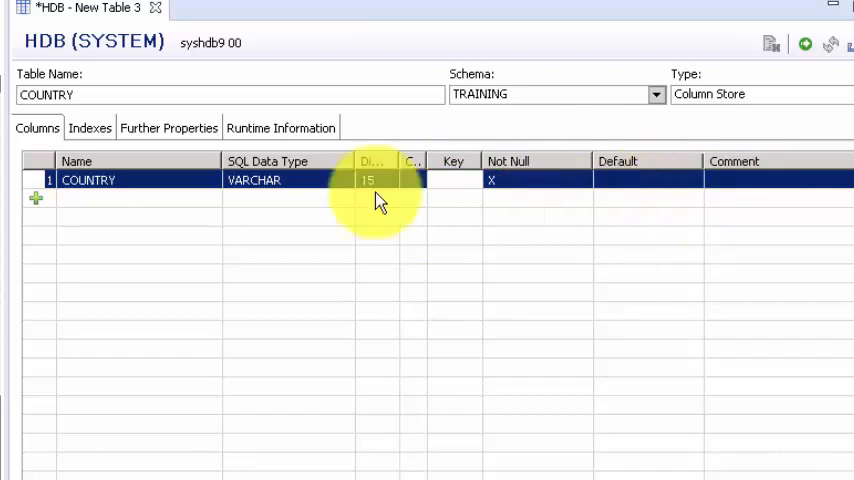
# - Add a second column POPULATION with data type INTEGER
pyautogui.click(36, 200)
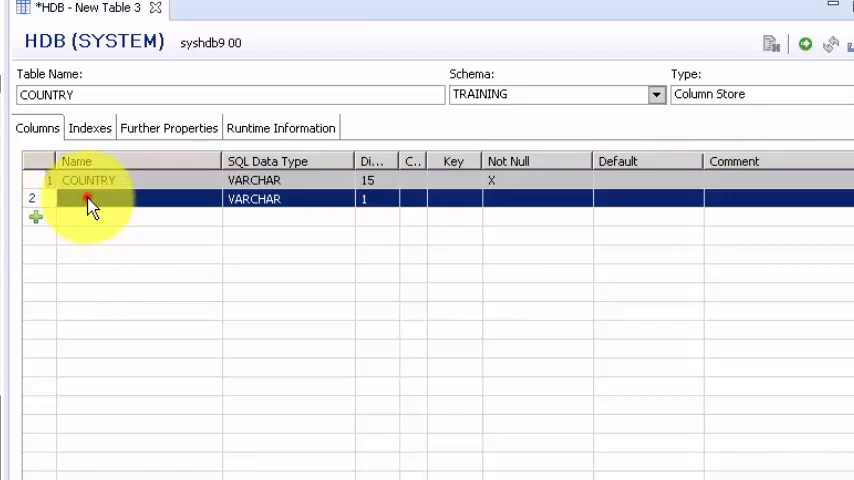
pyautogui.write('POPULATION')
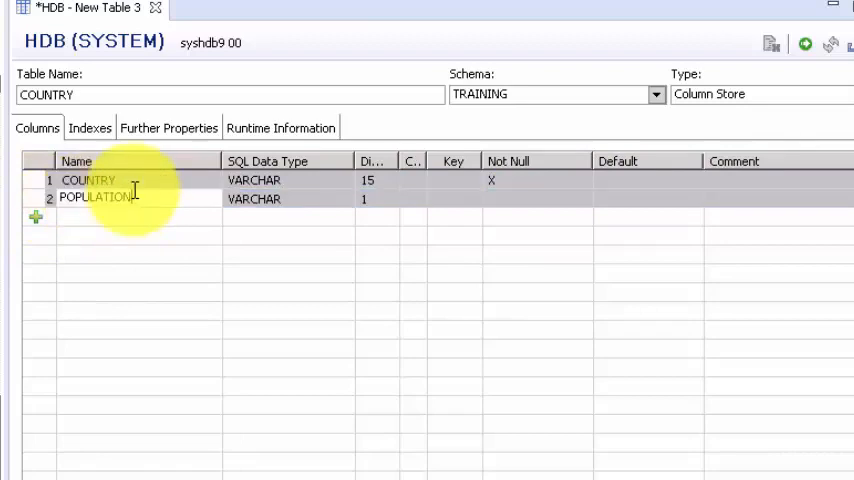
pyautogui.click(252, 196)
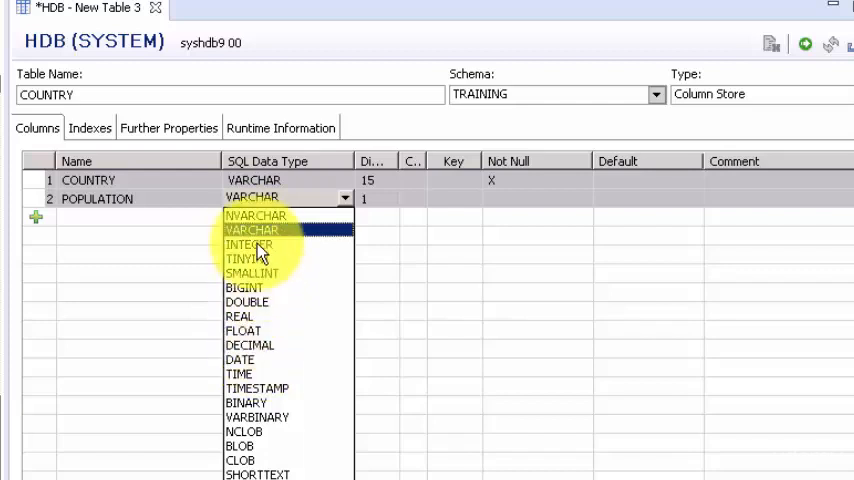
pyautogui.click(248, 244)
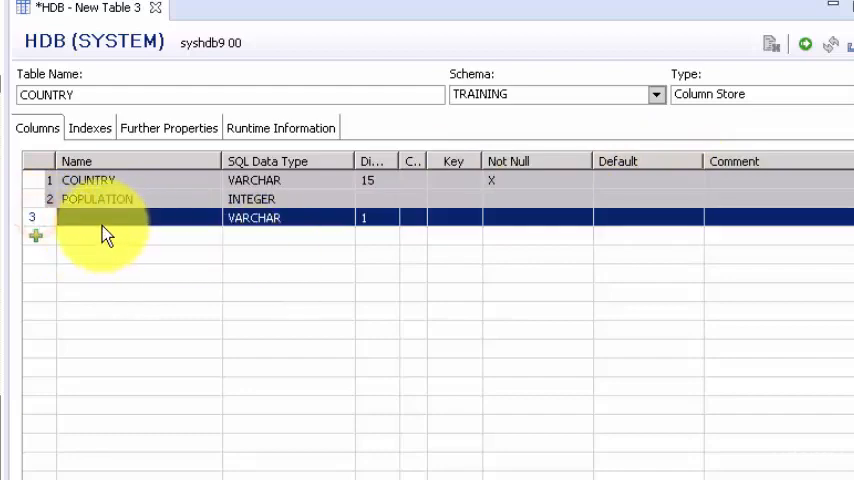
# - Add COUNTRY_ID as an INTEGER column marked Key and Not Null
pyautogui.write('C')
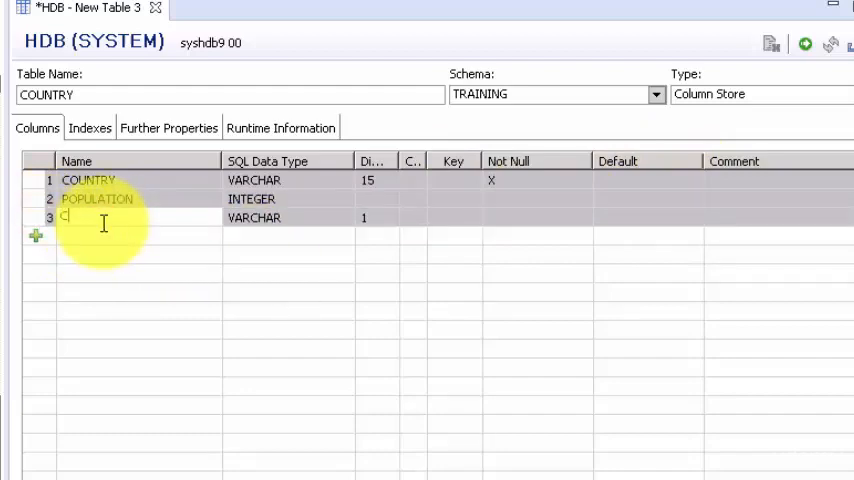
pyautogui.write('COUNTRY_I')
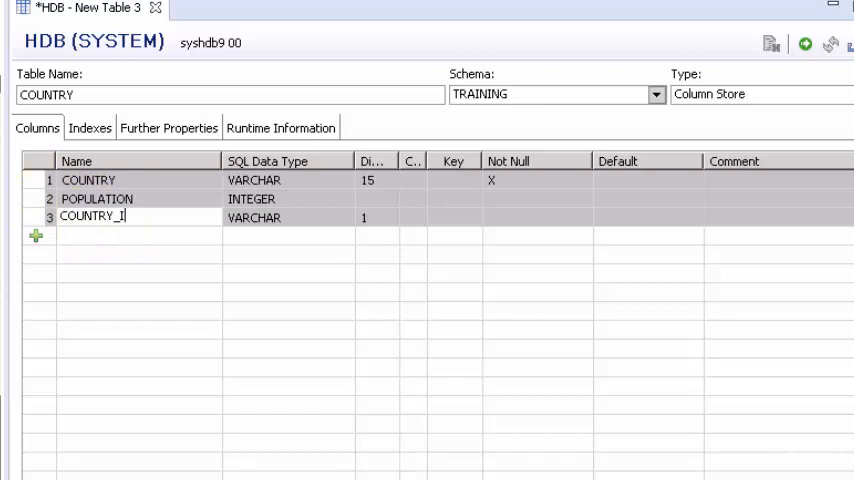
pyautogui.write('D')
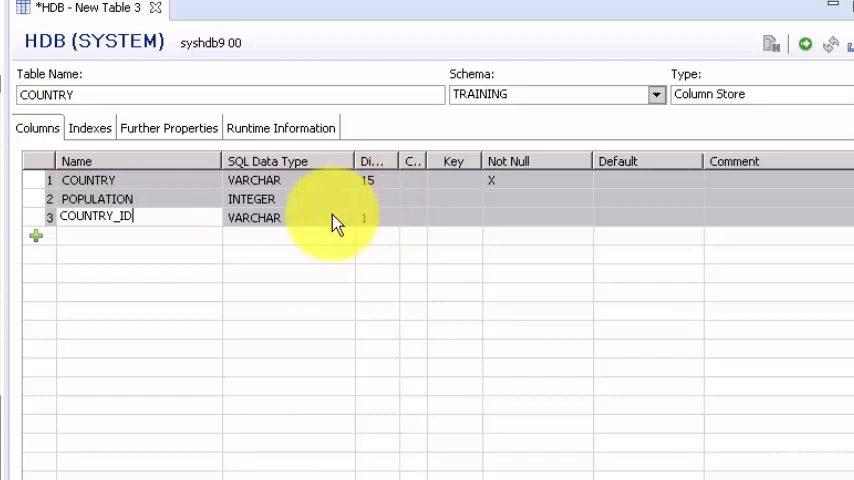
pyautogui.click(344, 216)
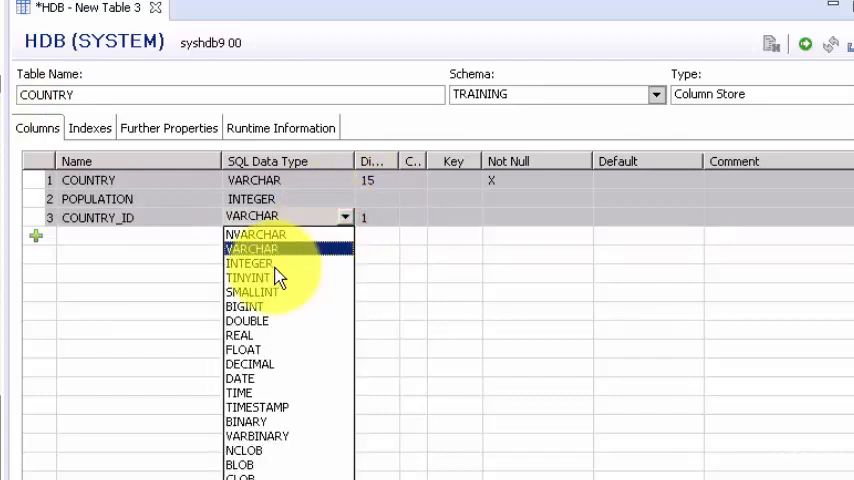
pyautogui.click(246, 264)
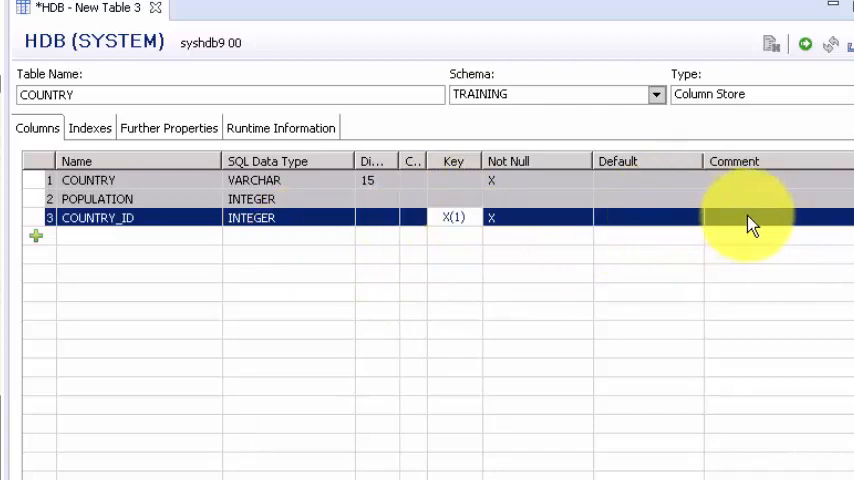
pyautogui.moveTo(556, 276)
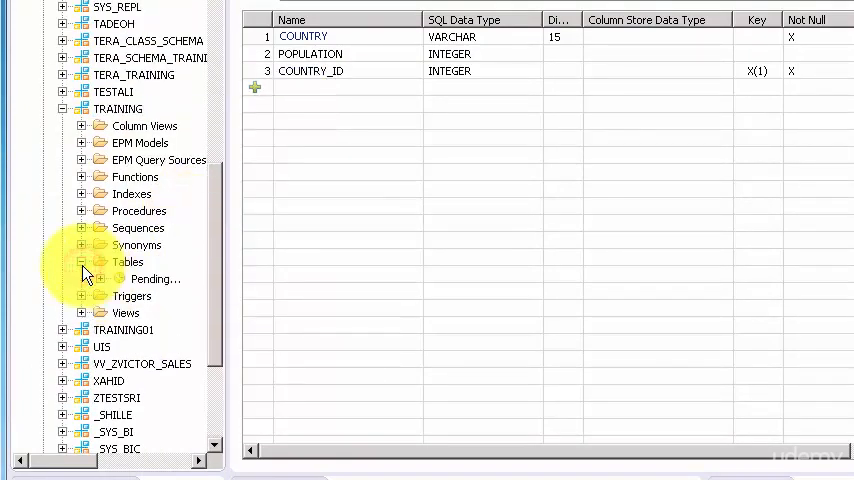
# - Expand the TRAINING Tables folder to confirm the COUNTRY table exists
pyautogui.click(82, 262)
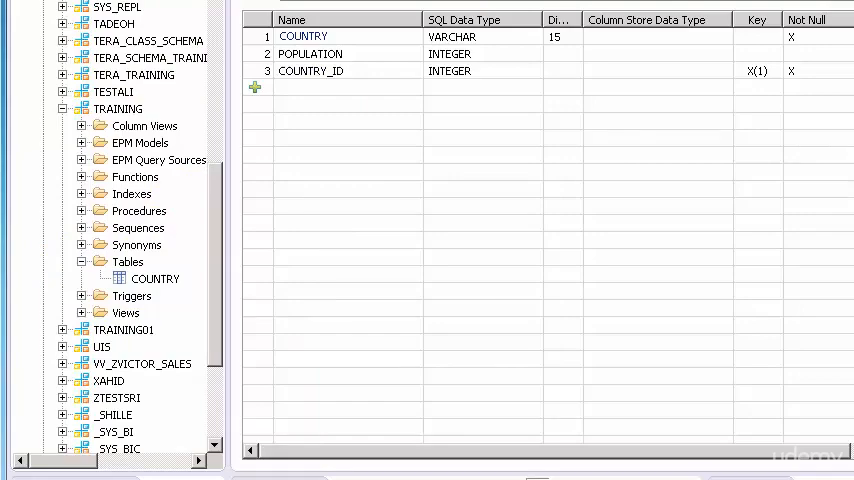
# - Preview the data of the COUNTRY table from its context menu
pyautogui.click(94, 42)
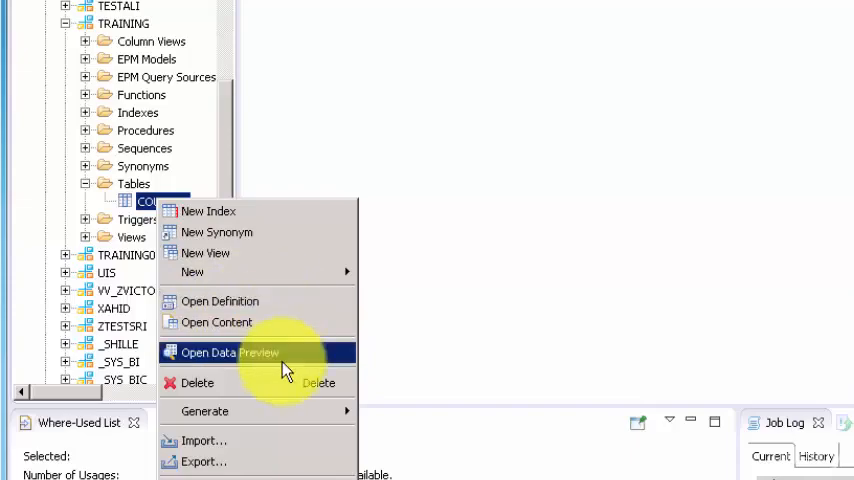
pyautogui.click(220, 300)
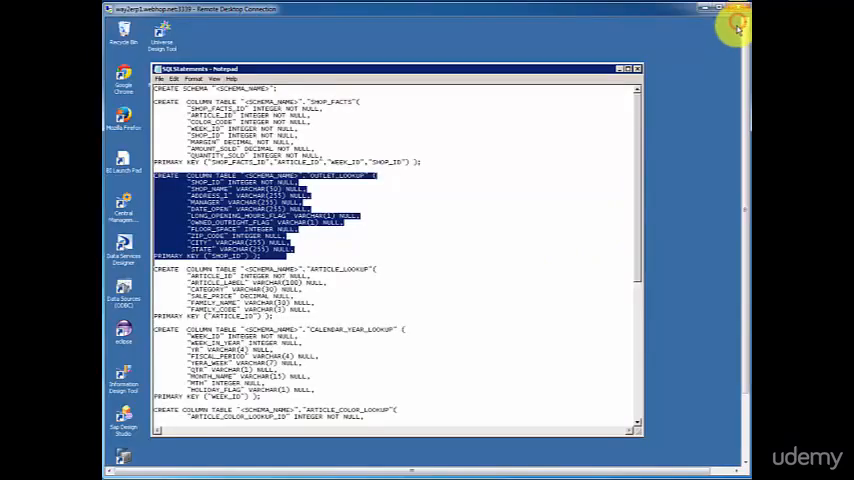
# - Copy the OUTLET_LOOKUP CREATE statement and minimize Notepad
pyautogui.rightClick(190, 200)
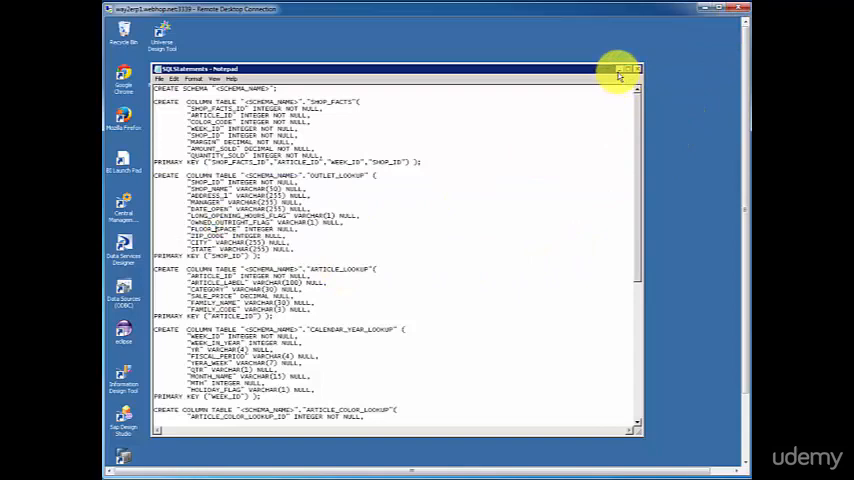
pyautogui.click(634, 68)
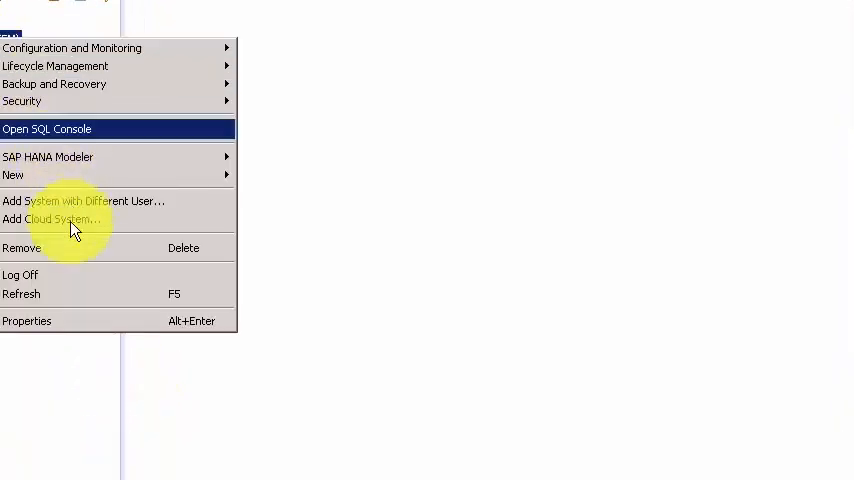
# - Start an SQL console on the HDB system for the OUTLET_LOOKUP statement
pyautogui.click(46, 128)
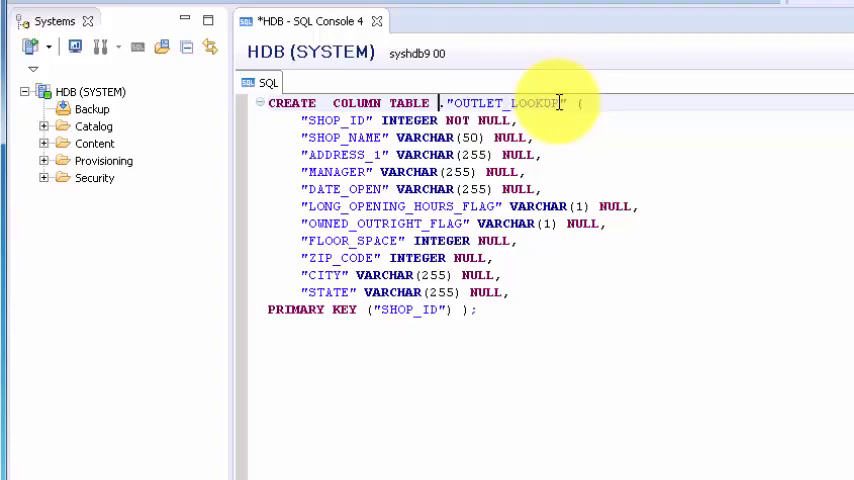
# - Qualify OUTLET_LOOKUP with the TRAINING schema and execute the create statement
pyautogui.write('TR')
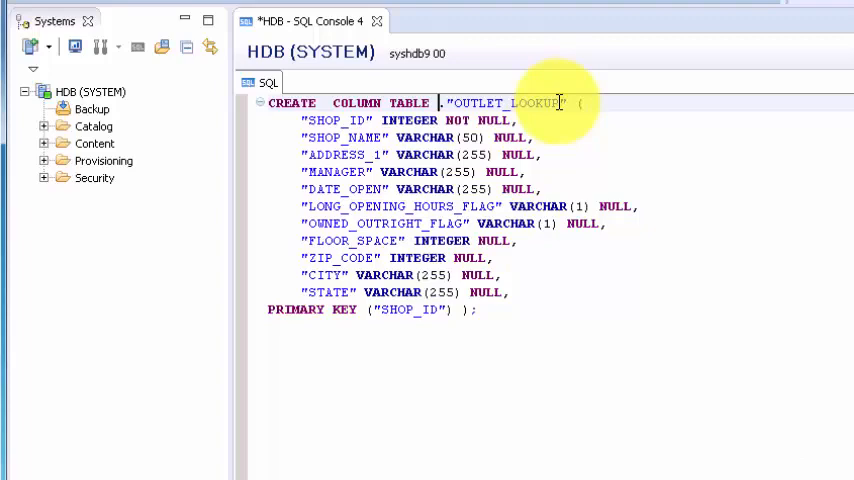
pyautogui.click(44, 126)
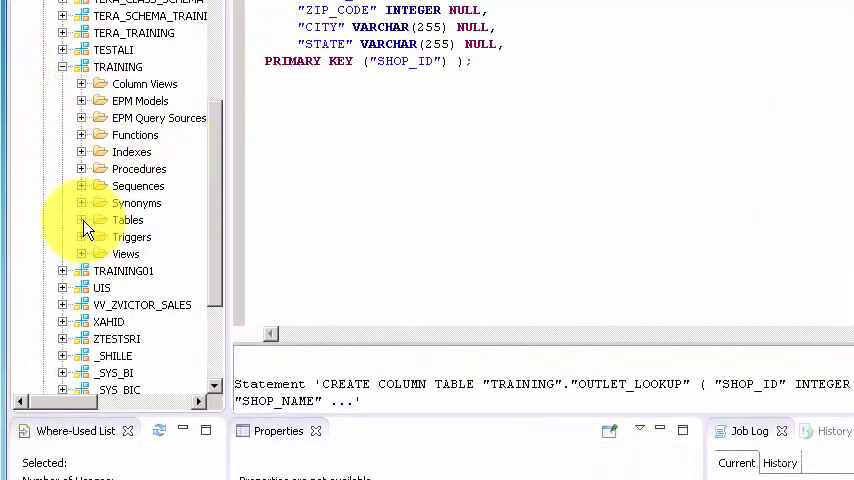
# - Expand the TRAINING tables and confirm resetting the perspective to default
pyautogui.click(82, 220)
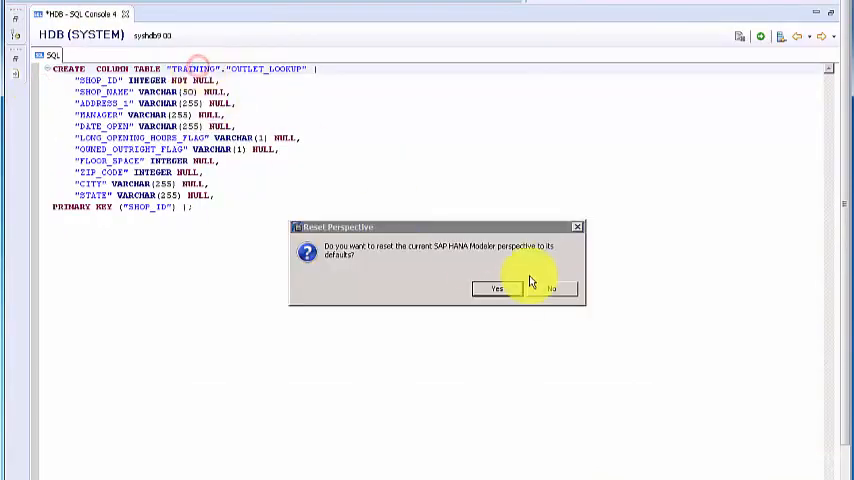
pyautogui.click(496, 288)
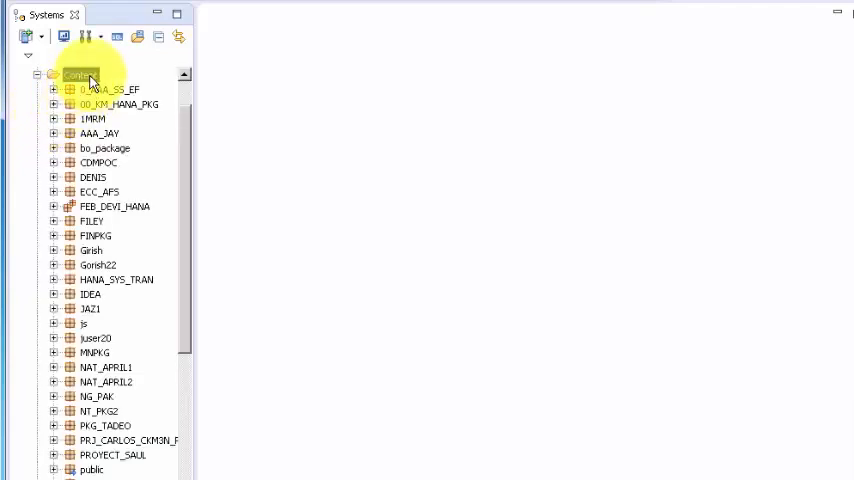
# - Start a new package under Content with TRAINING as name and description
pyautogui.rightClick(78, 74)
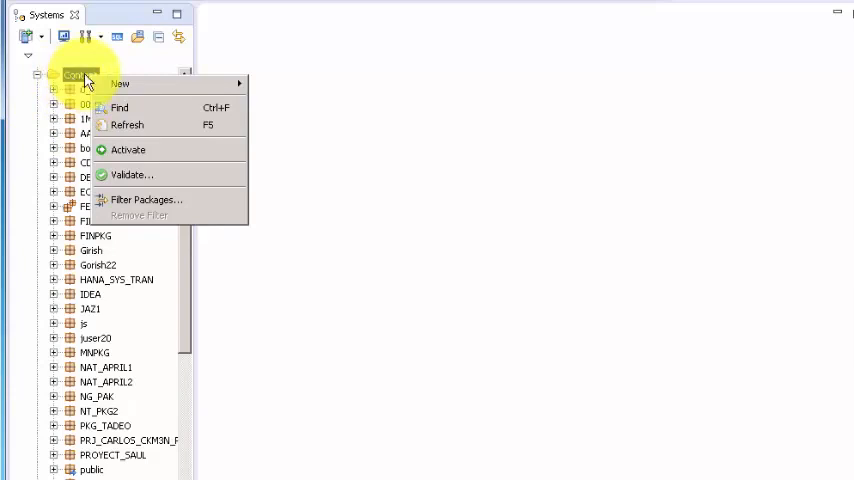
pyautogui.moveTo(120, 84)
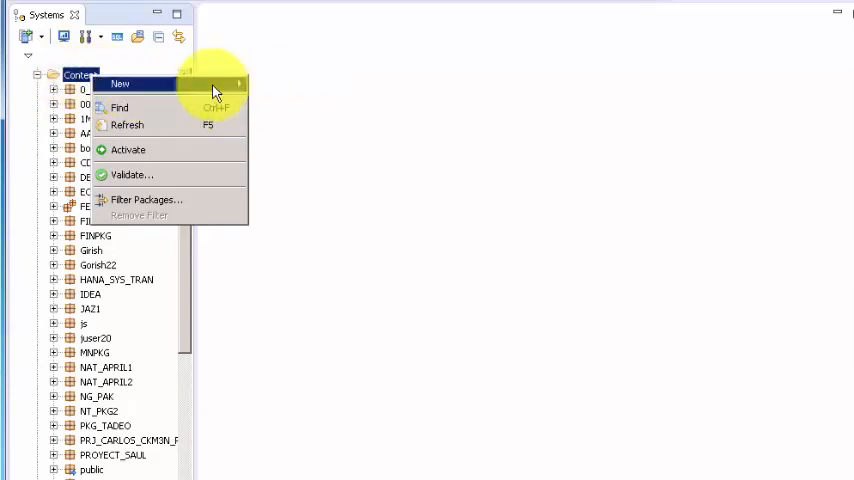
pyautogui.click(120, 84)
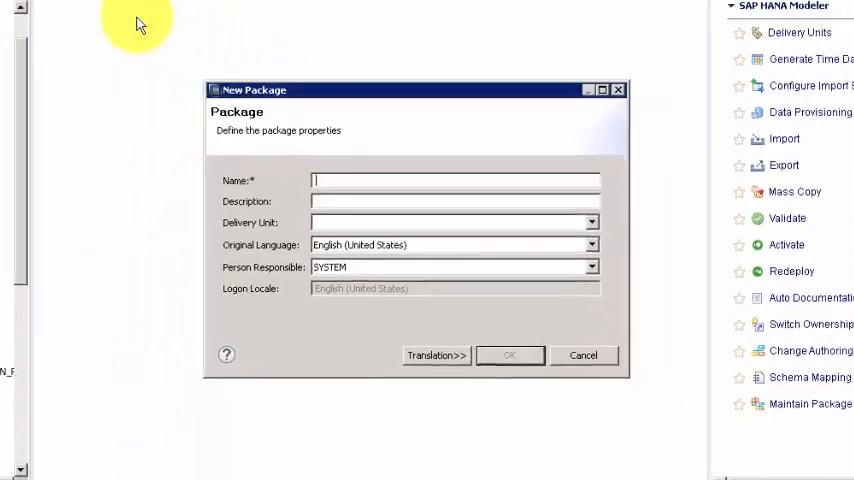
pyautogui.write('TRAINING')
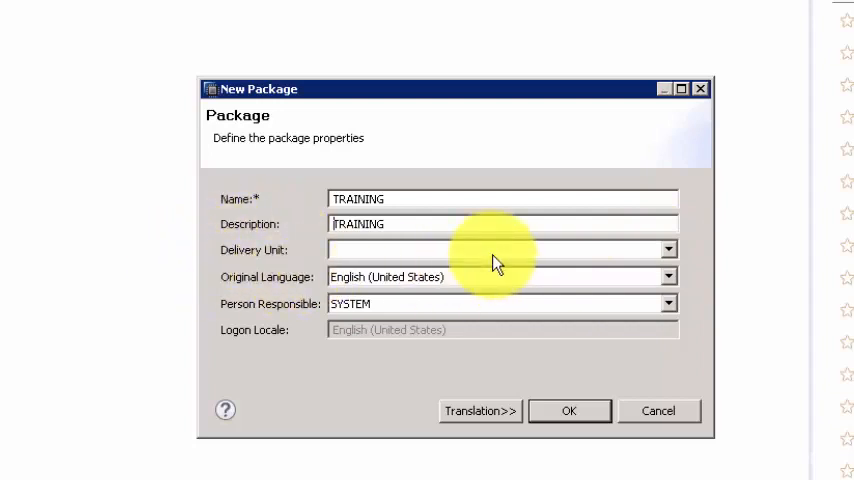
pyautogui.moveTo(500, 262)
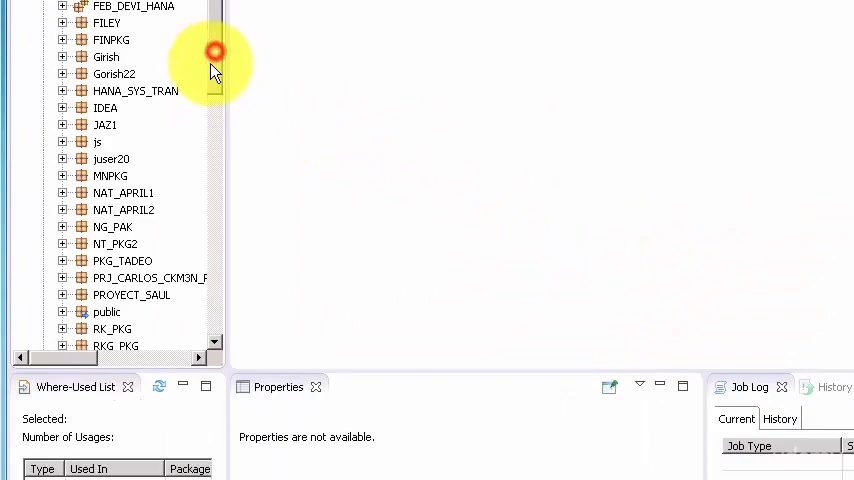
# - Scroll the package list and select the new TRAINING package
pyautogui.scroll(-3)
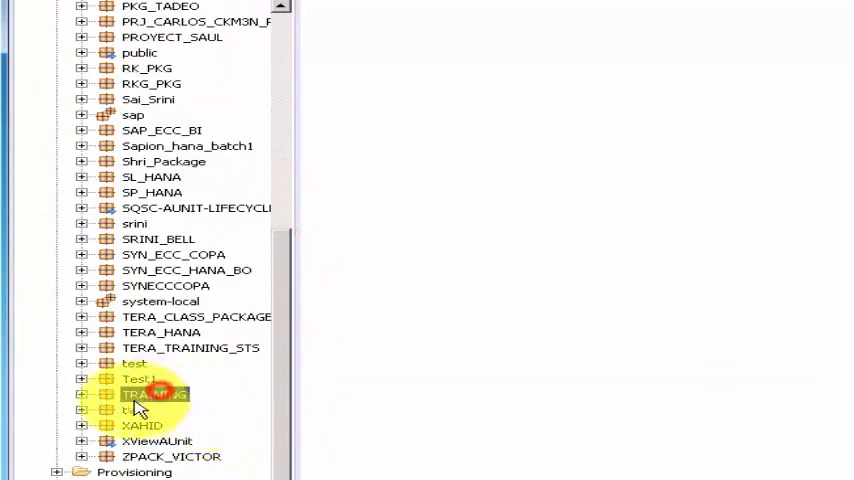
pyautogui.click(156, 394)
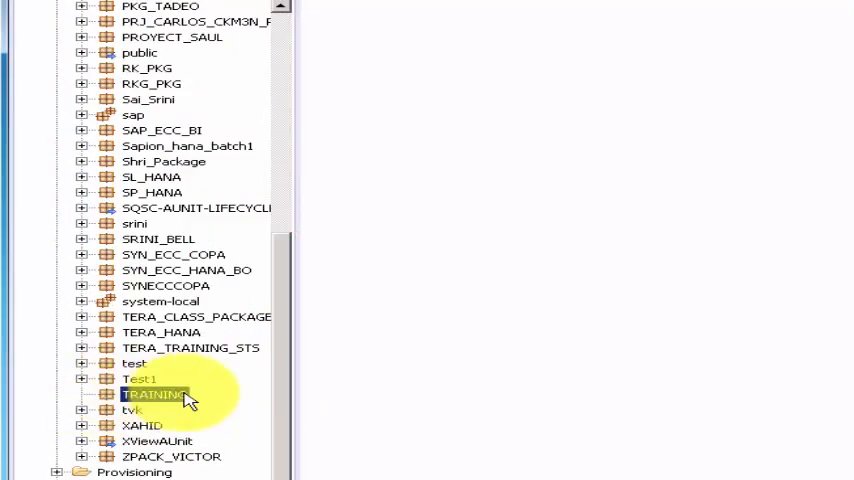